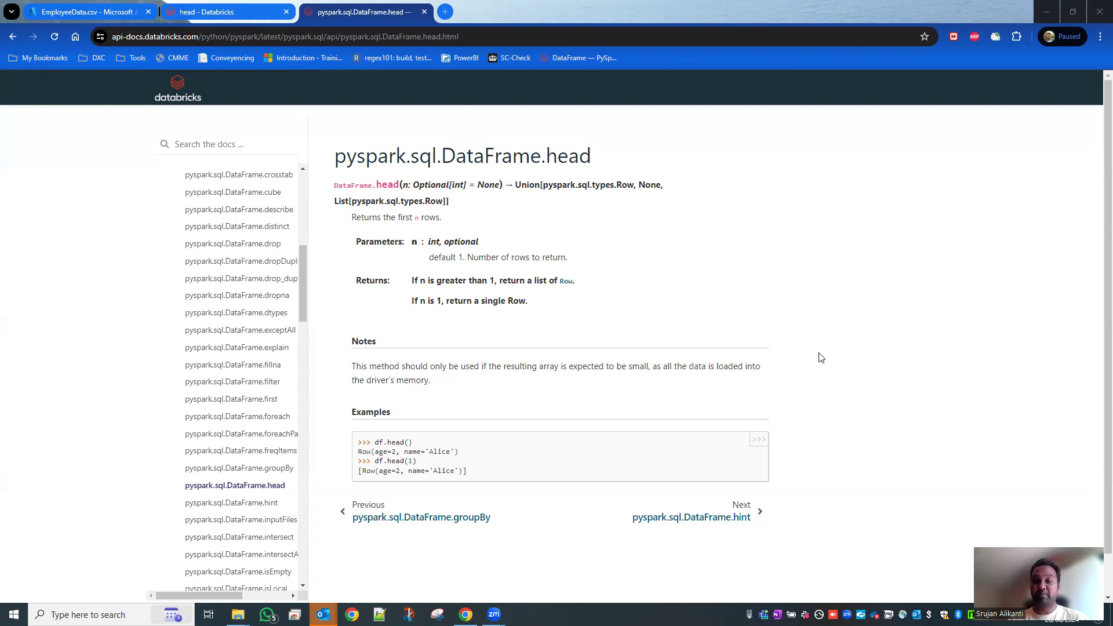
mouse_move(254, 67)
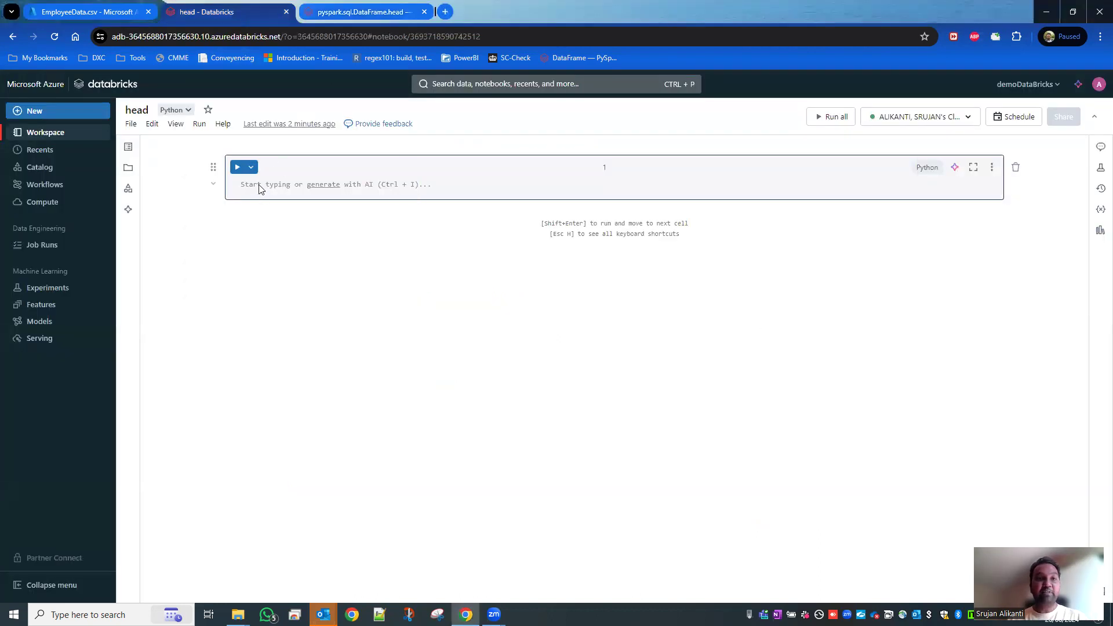
- Write empDF = spark.read.csv(path='/mnt/data/EmployeeData.csv'), confirming the file name in Azure storage
type("empDf")
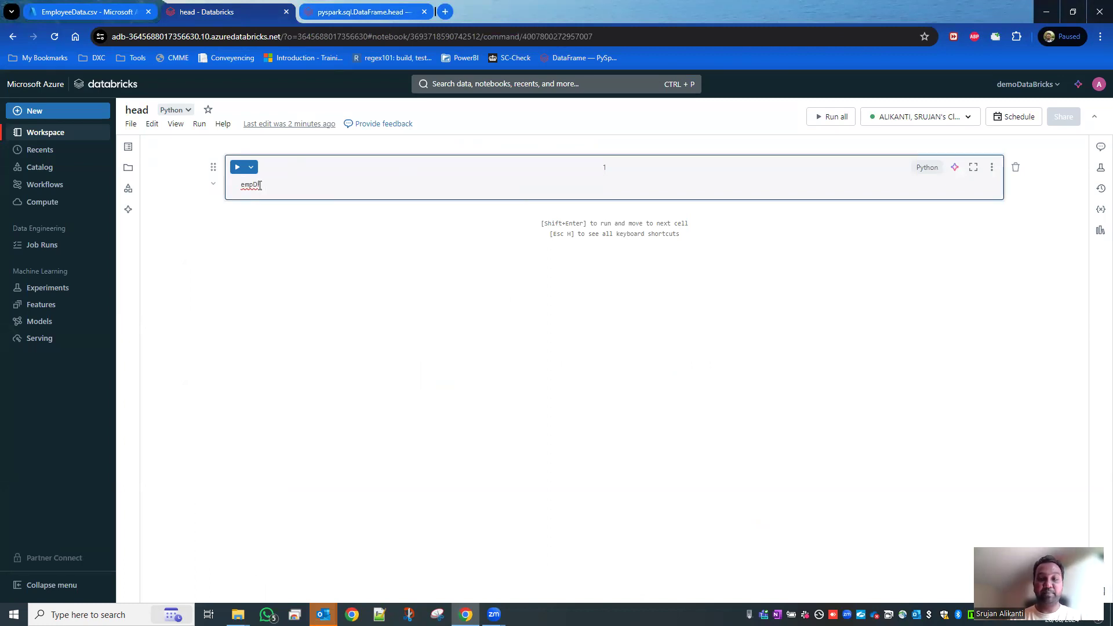
type("= spa")
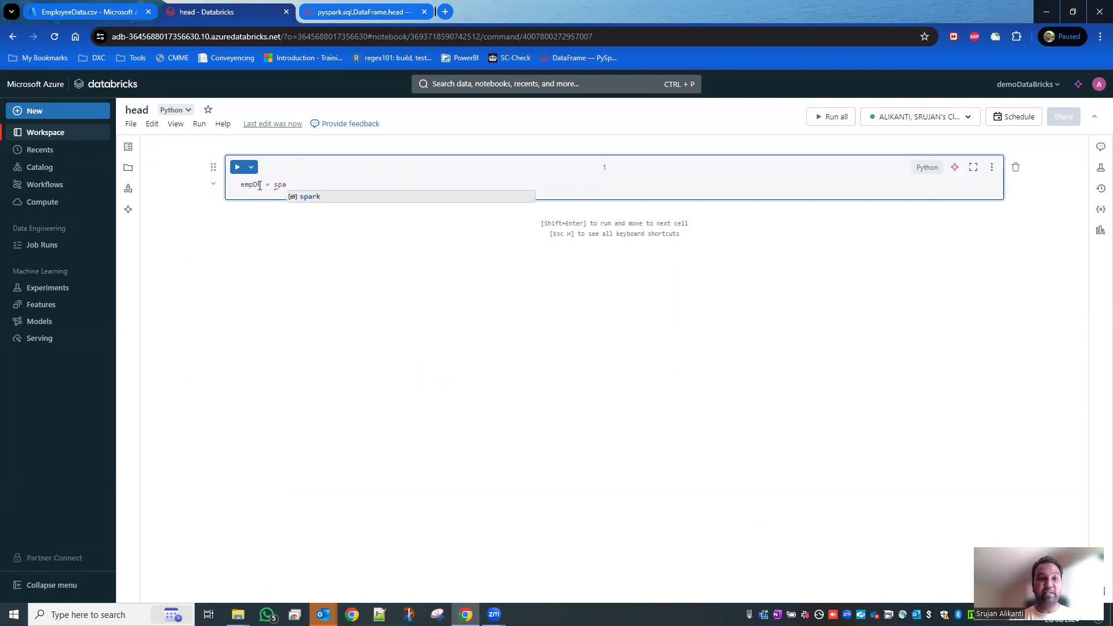
type("rk.c")
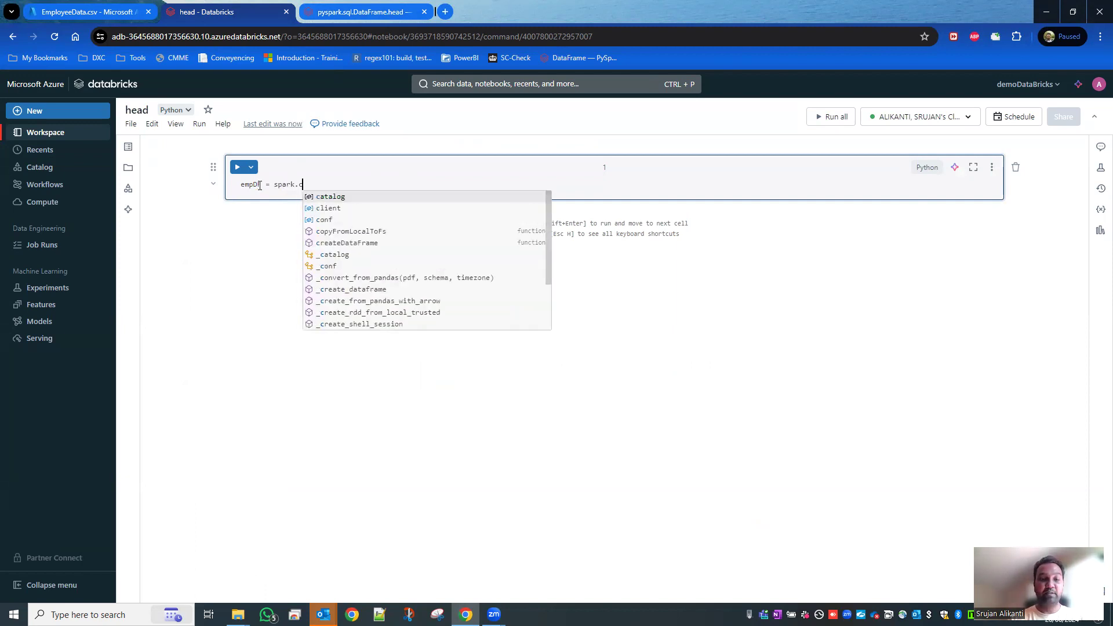
type("read")
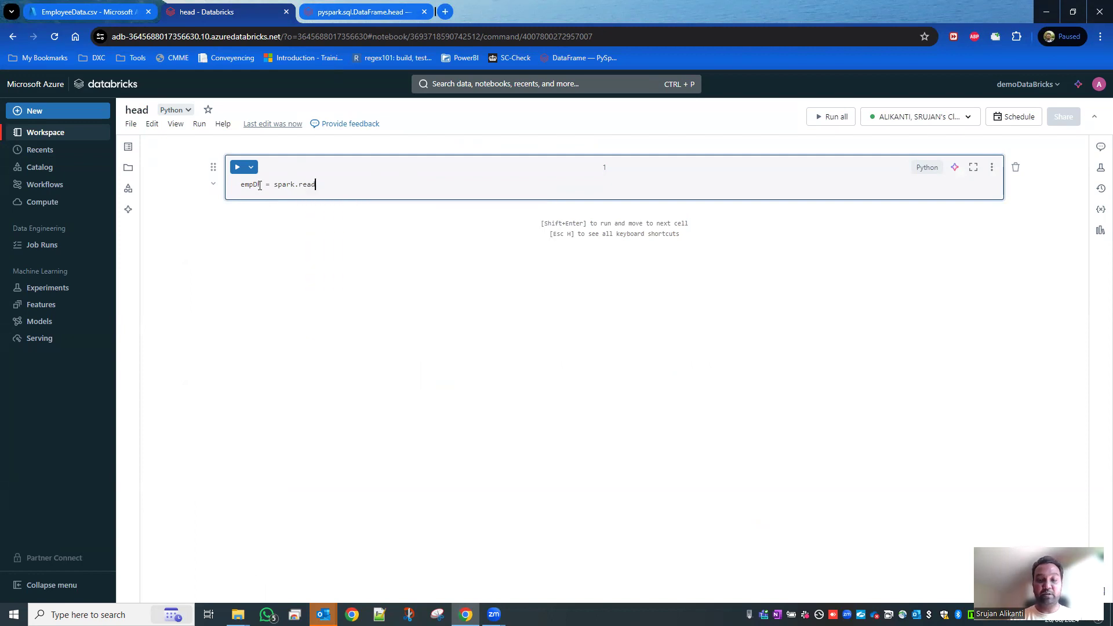
type(".csv()")
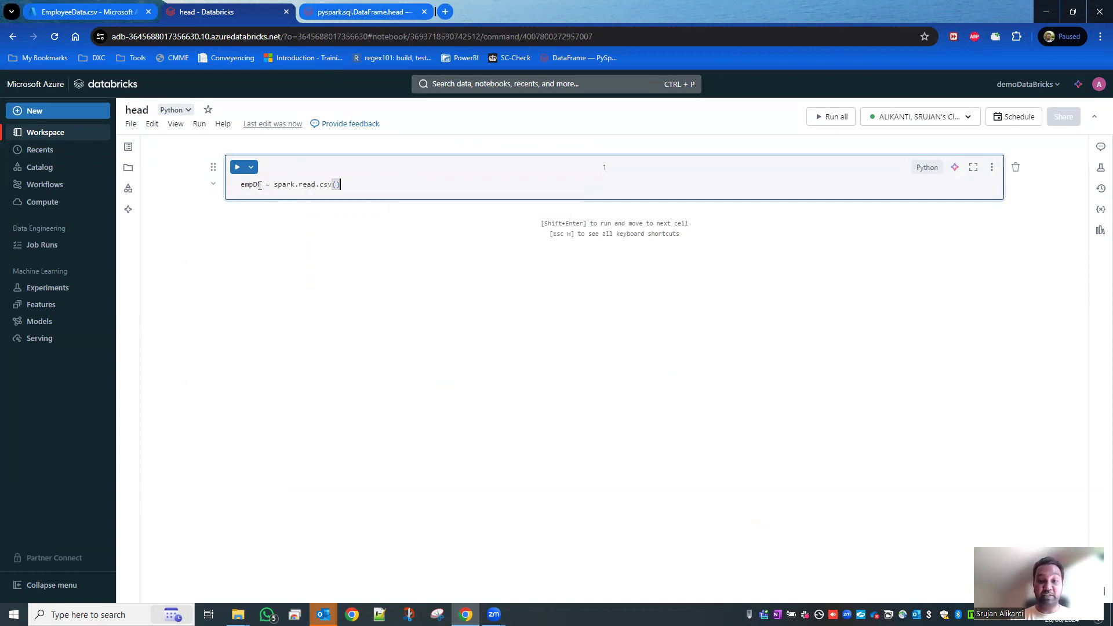
type("path=")
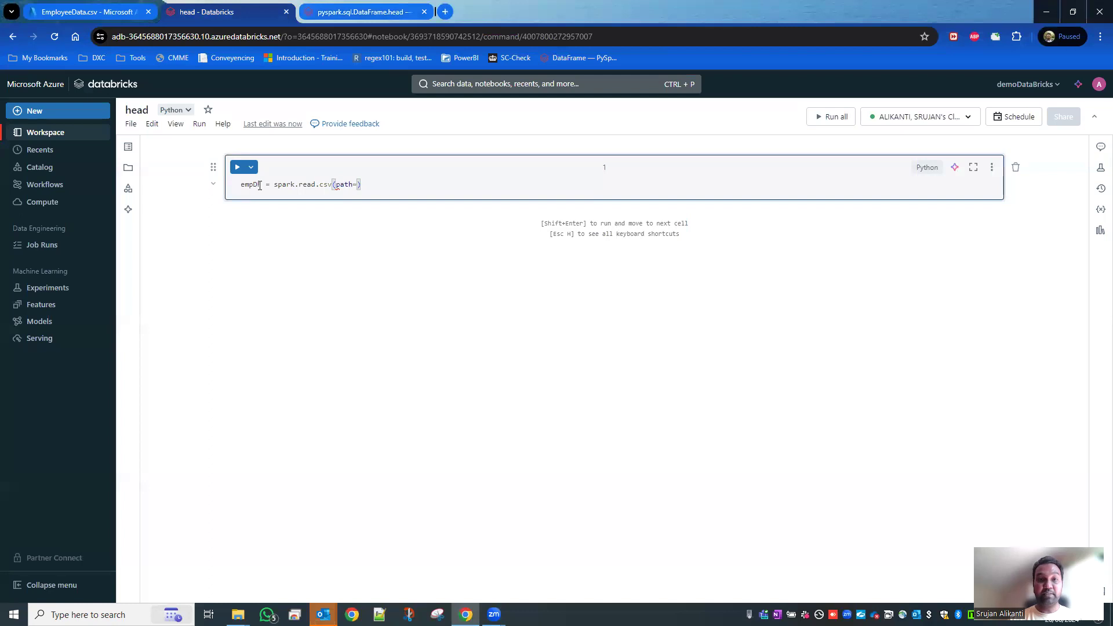
type("'/mnt/data")
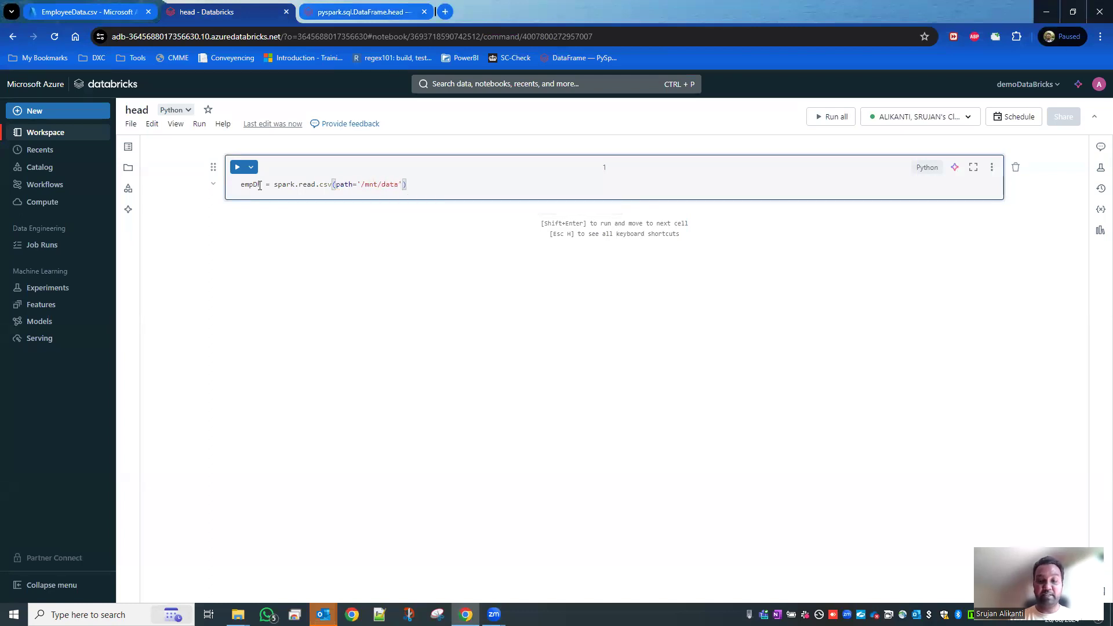
left_click(78, 12)
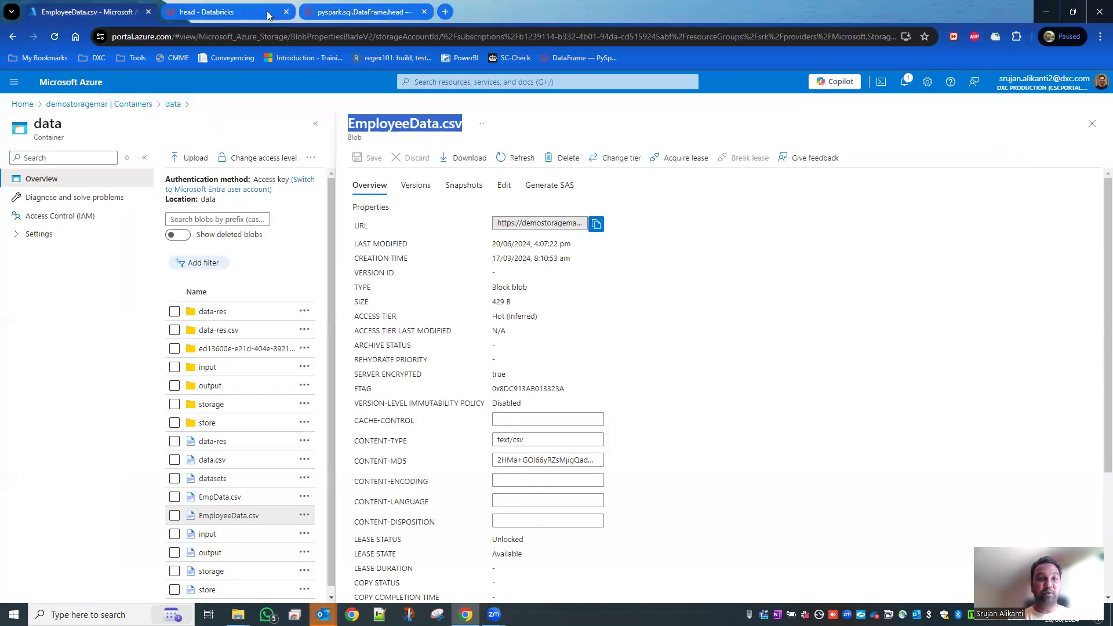
left_click(213, 12)
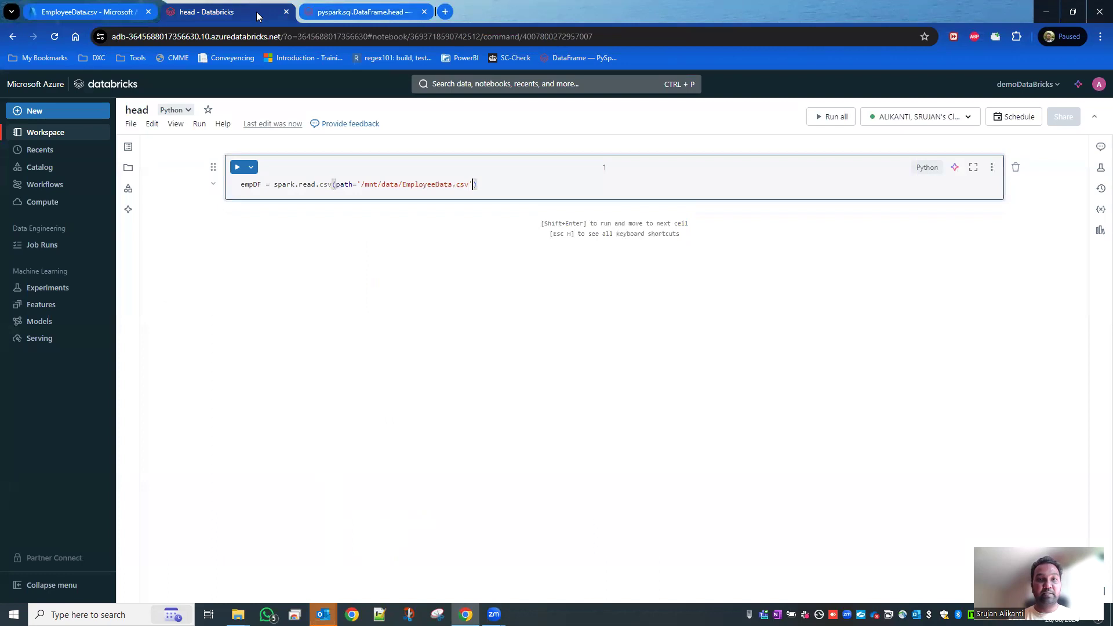
- Add header=True and inferSchema=True plus empDF.show(), then run the cell to display employees
type(", header=True, inferSchema=True")
type("empDF")
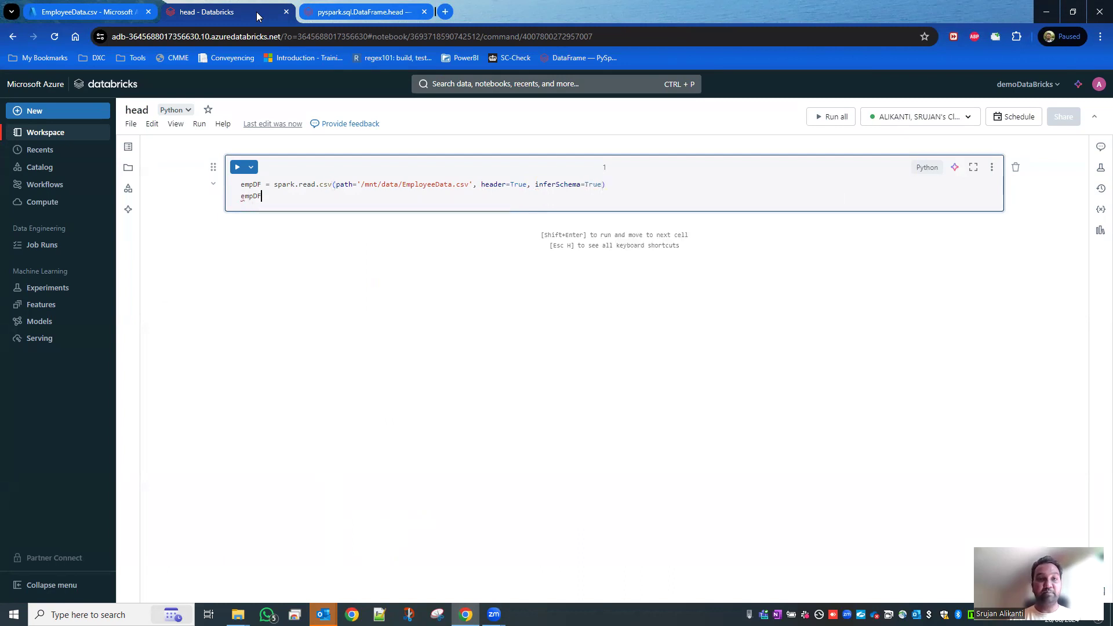
type(".show()")
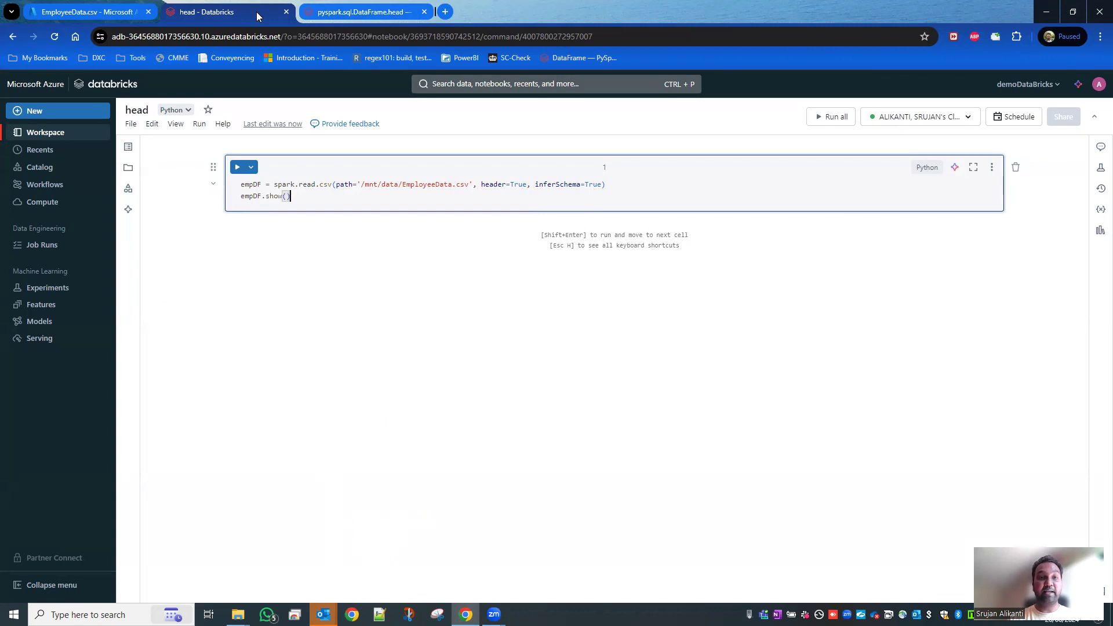
key("shift+enter")
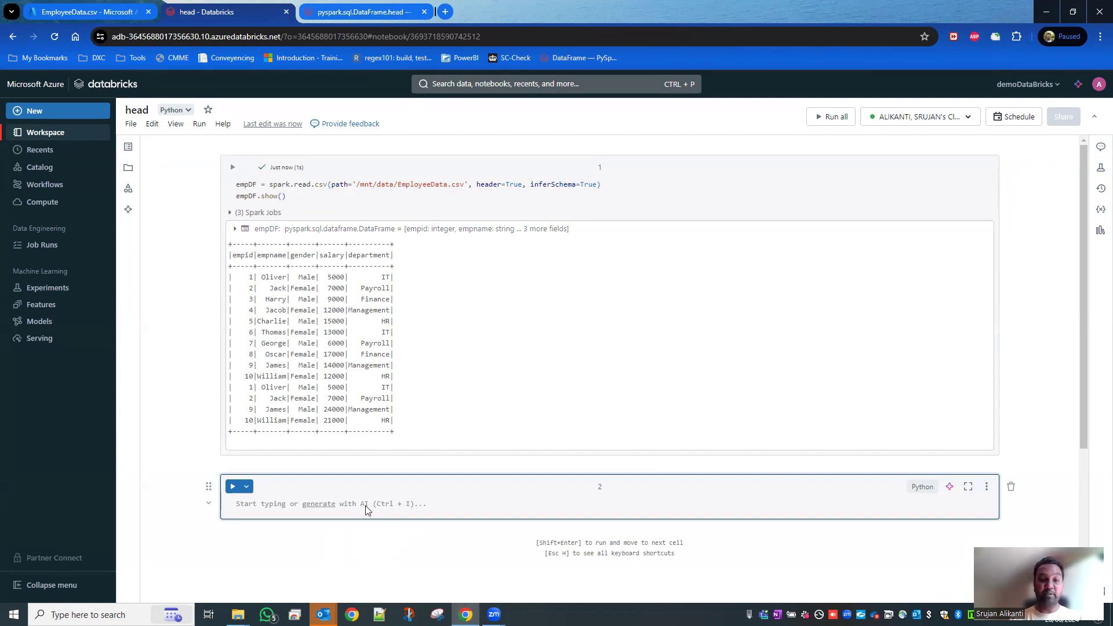
- Run empDF.head() in a new cell to return the first employee Row (Oliver, Male, 5000, IT)
type("empDF")
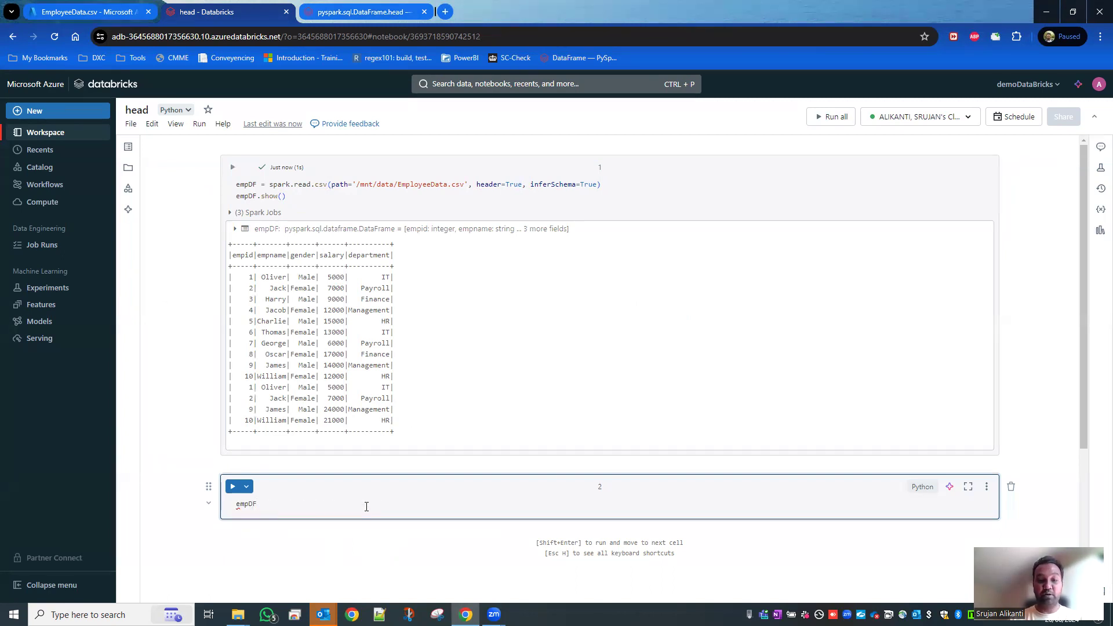
type(".head()")
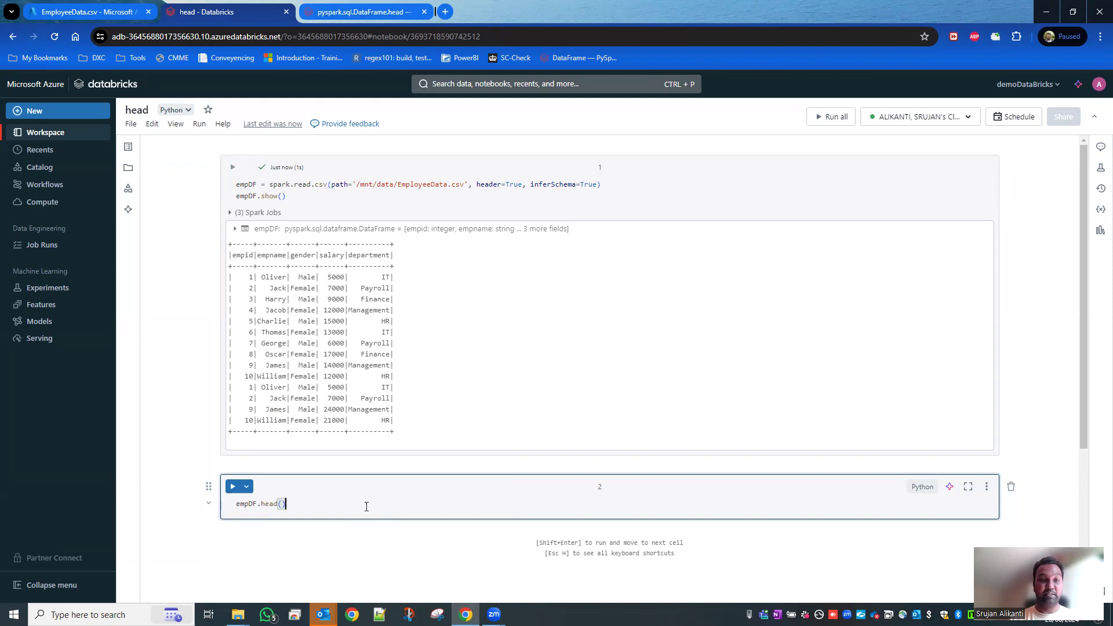
key("shift+enter")
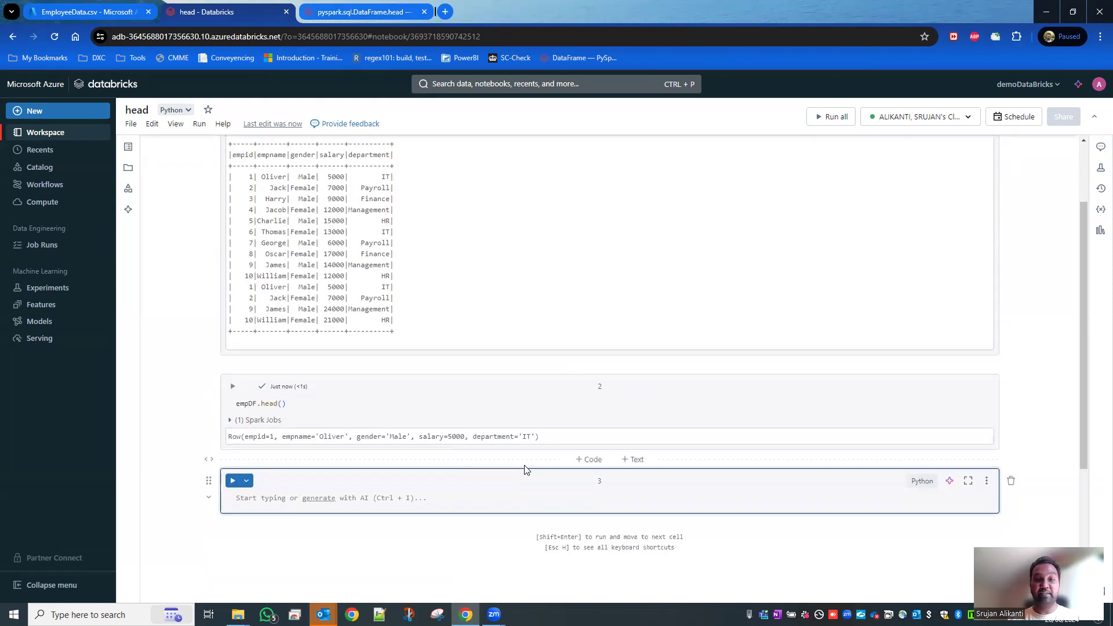
mouse_move(322, 406)
type("3")
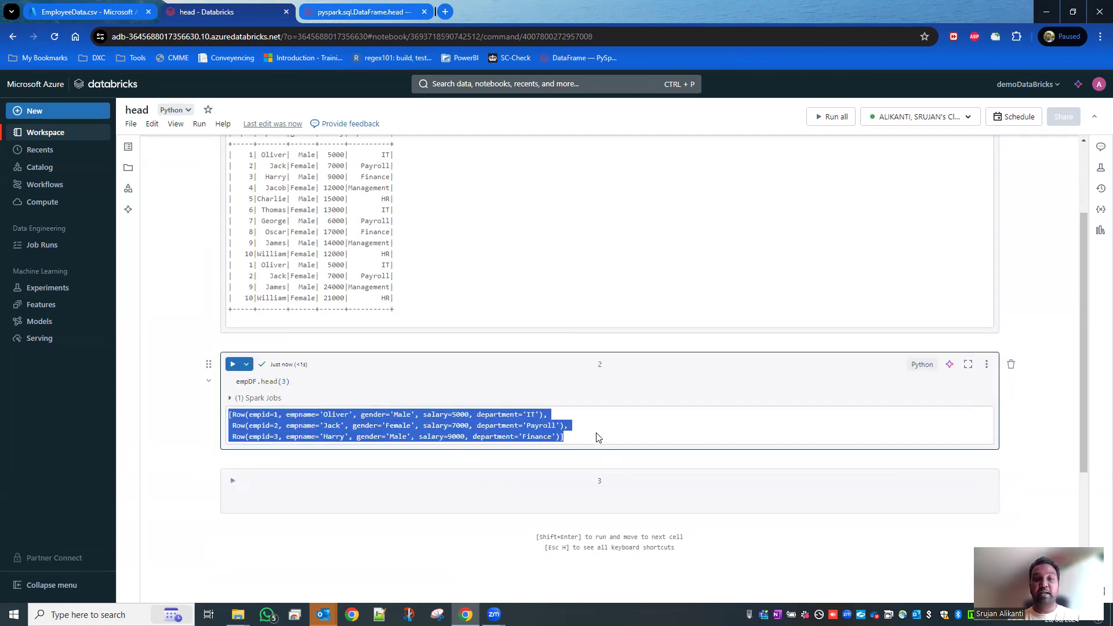
left_click(598, 436)
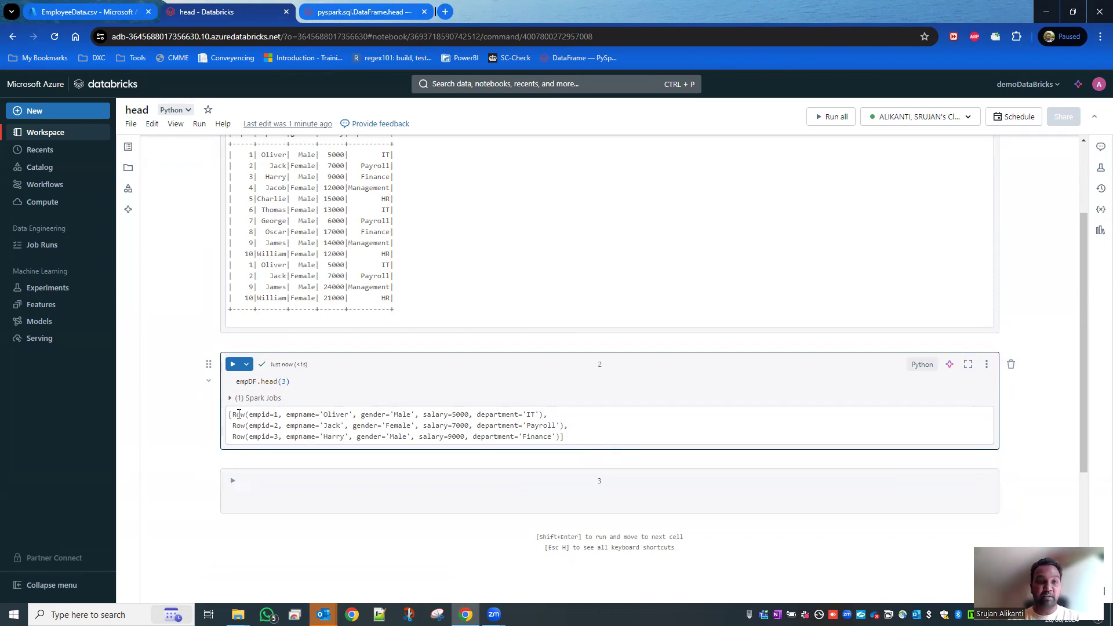
double_click(237, 414)
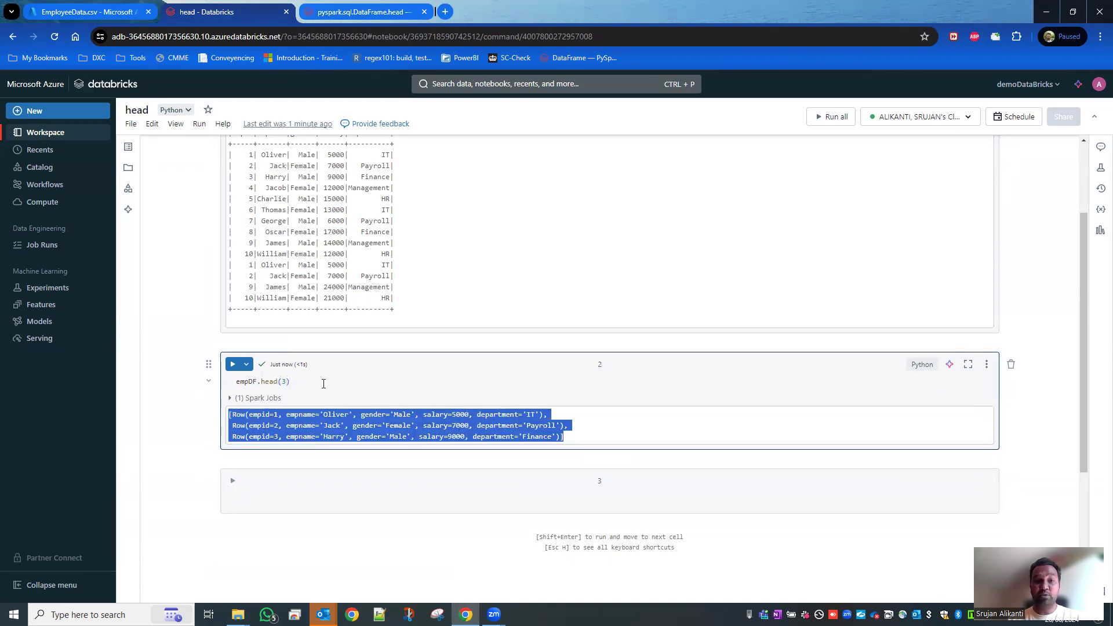
left_click(234, 381)
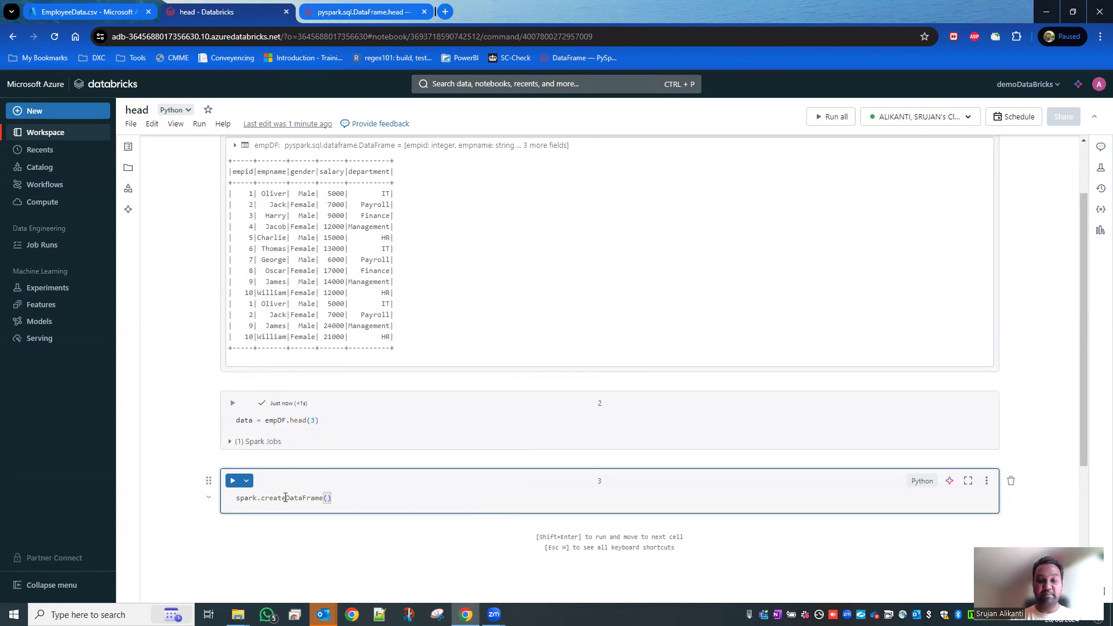
- Run spark.createDataFrame(data=data).show() to display the three-row table for Oliver, Jack and Harry
type("data=data")
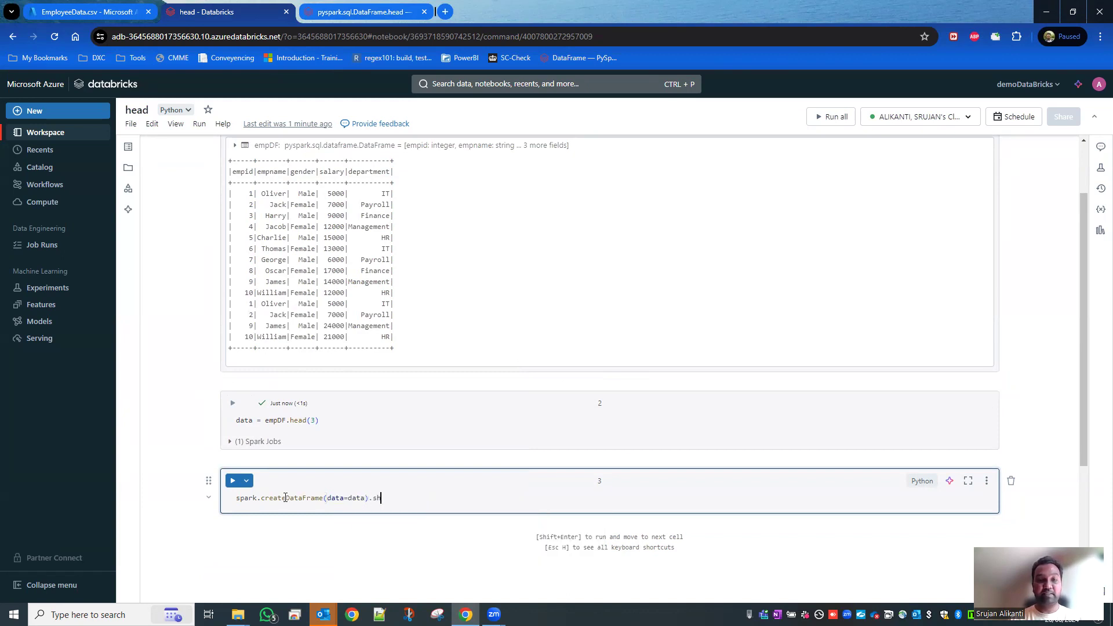
key("shift+enter")
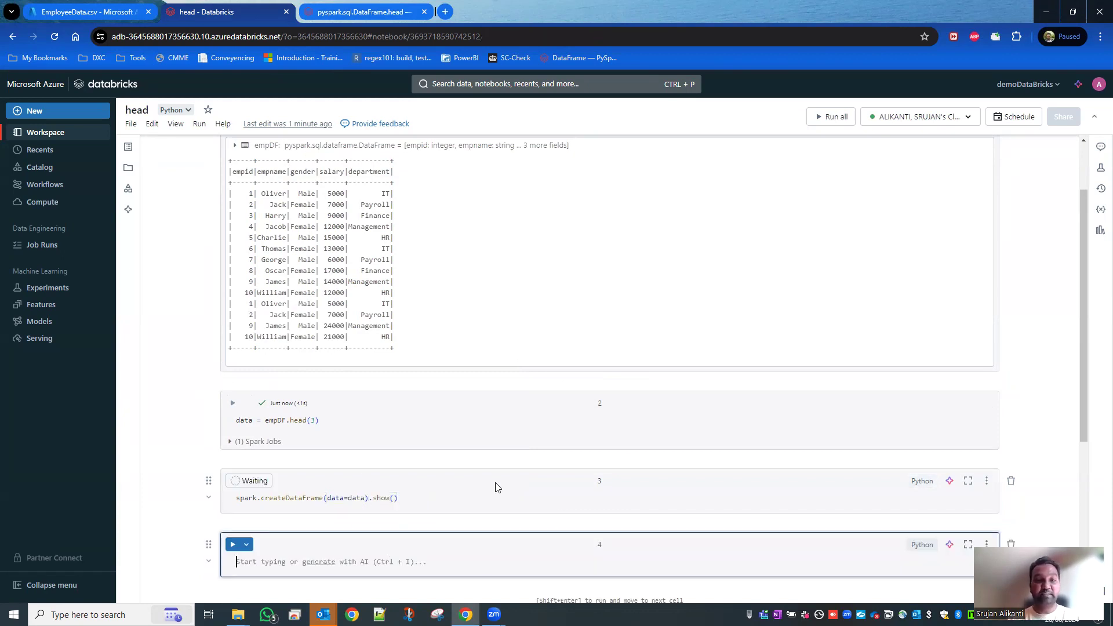
left_click(232, 479)
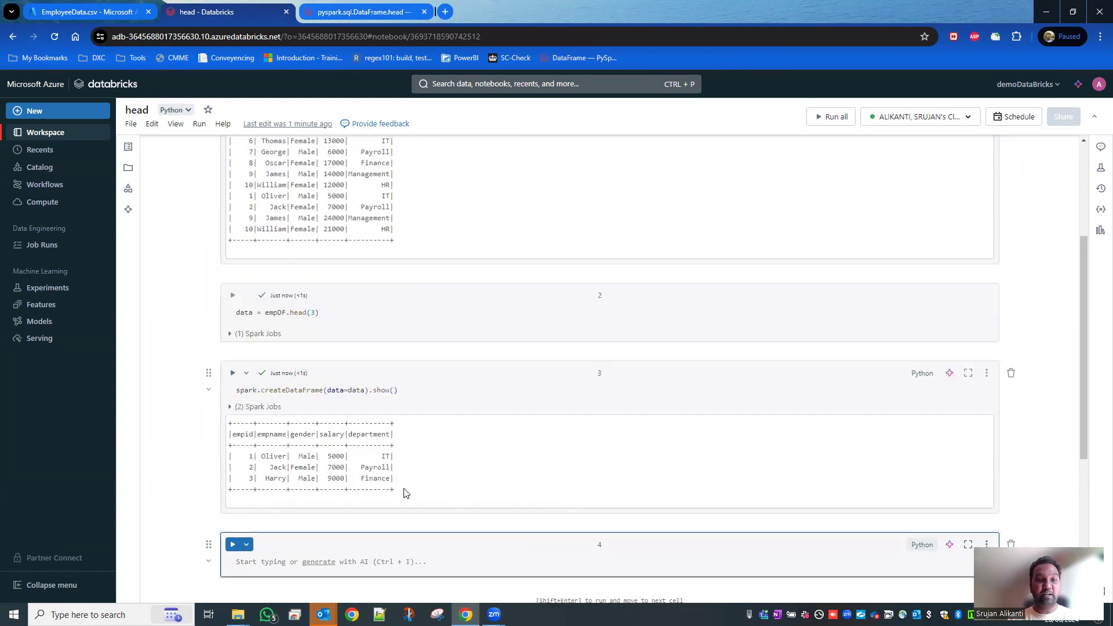
left_click(496, 461)
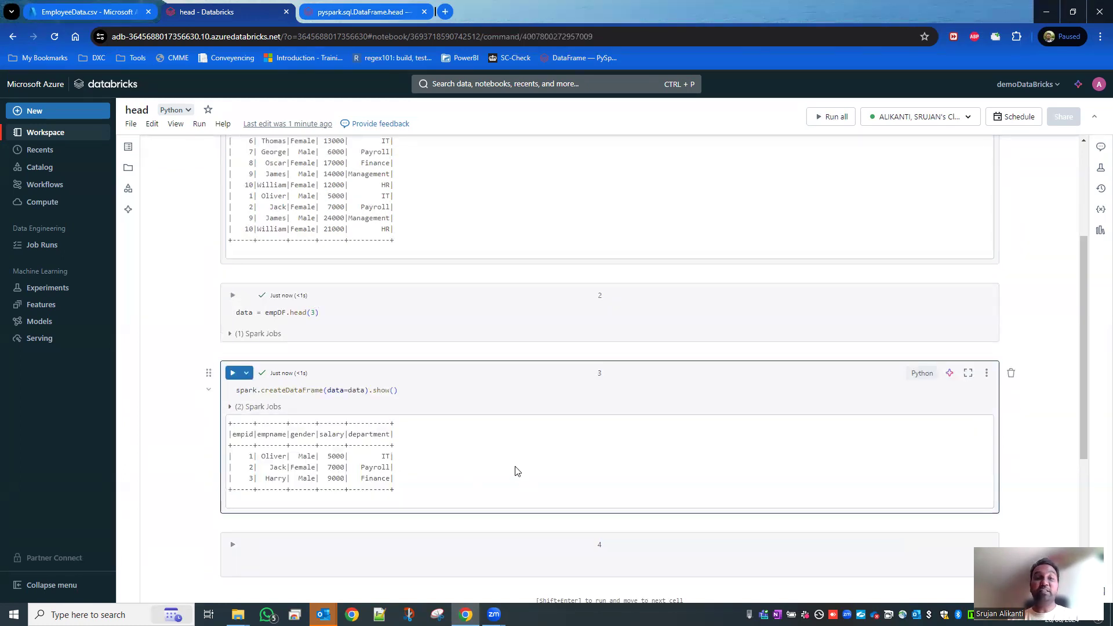
left_click(297, 313)
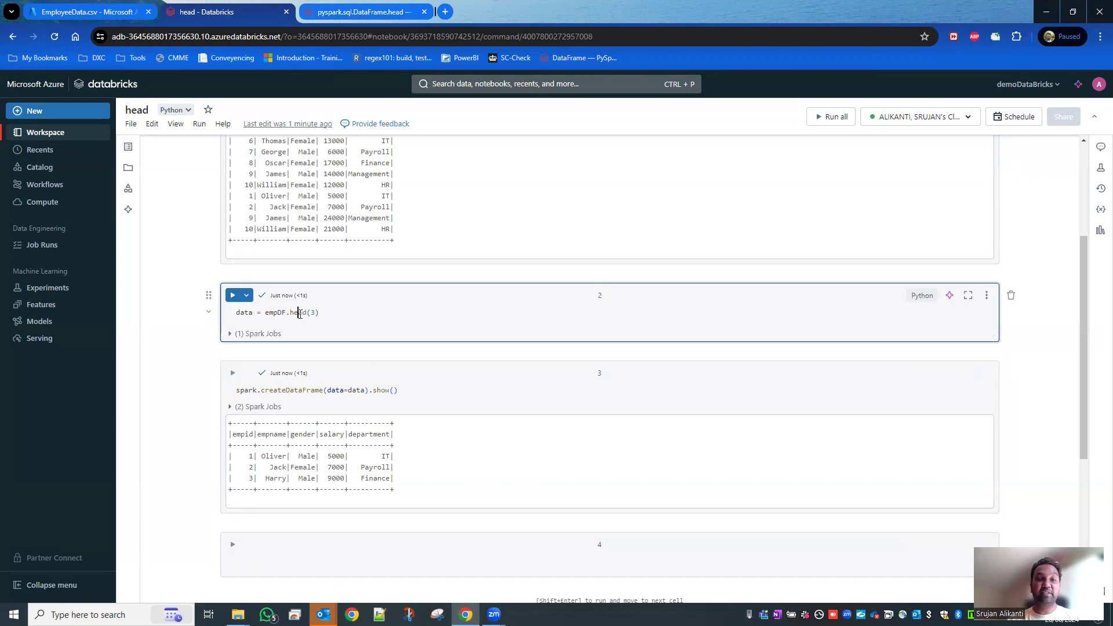
double_click(298, 312)
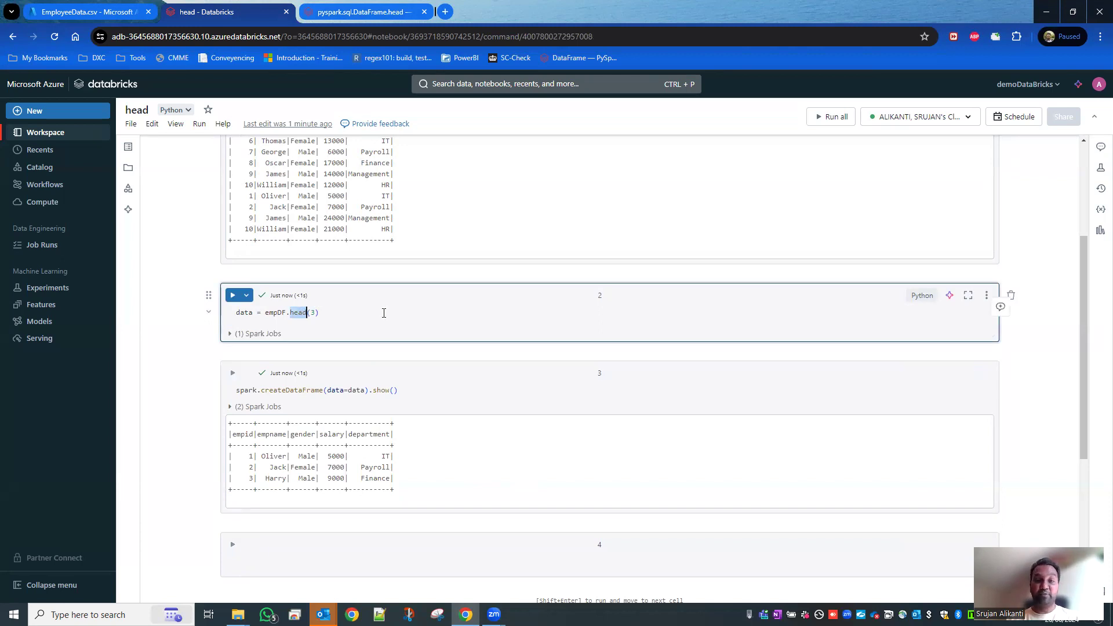
mouse_move(405, 493)
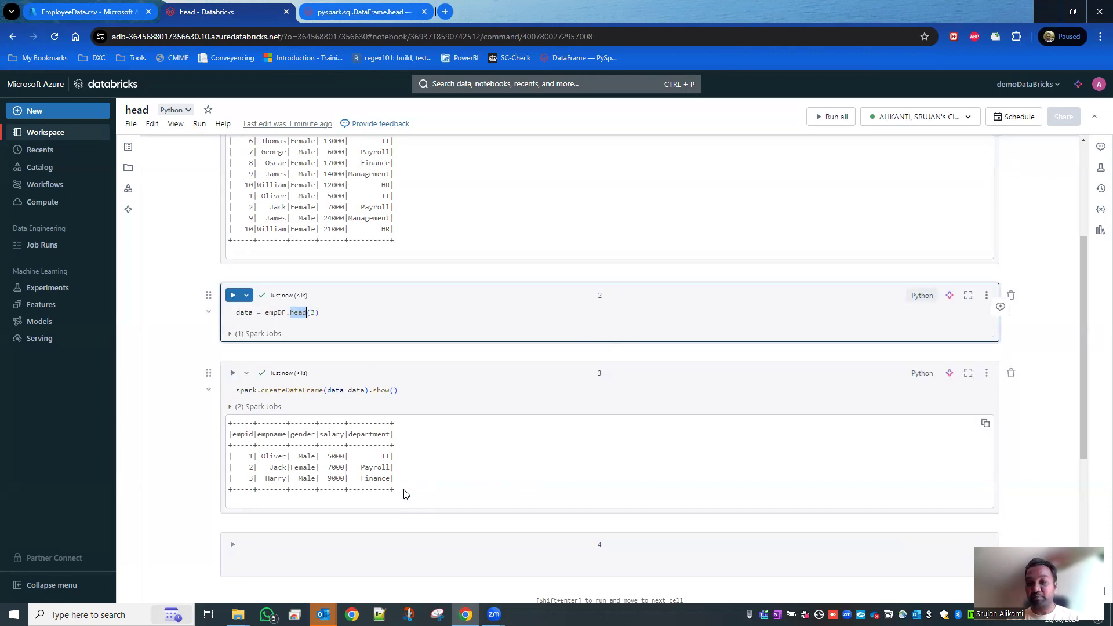